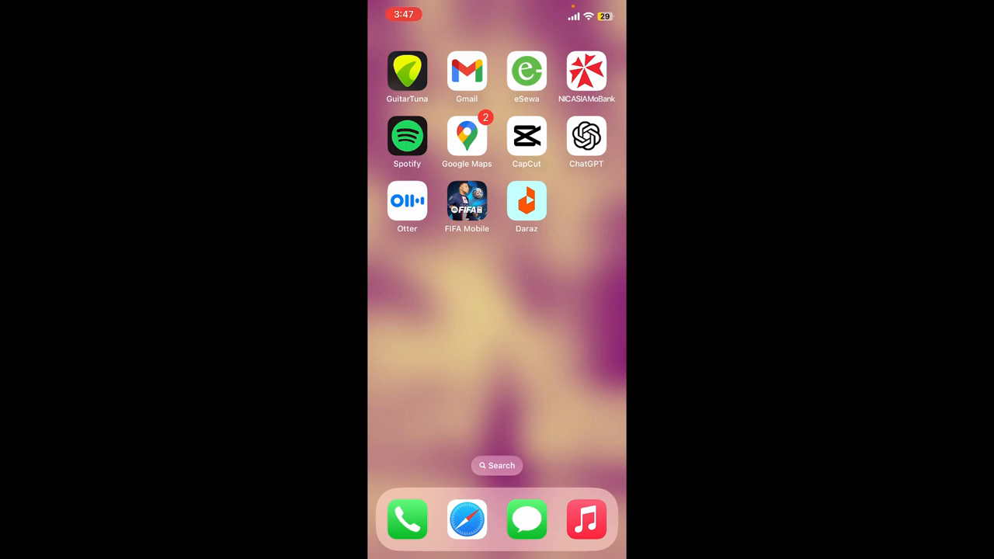
- Launch Otter from the Home Screen so today's agenda with the Wednesday meeting shows
left_click(407, 202)
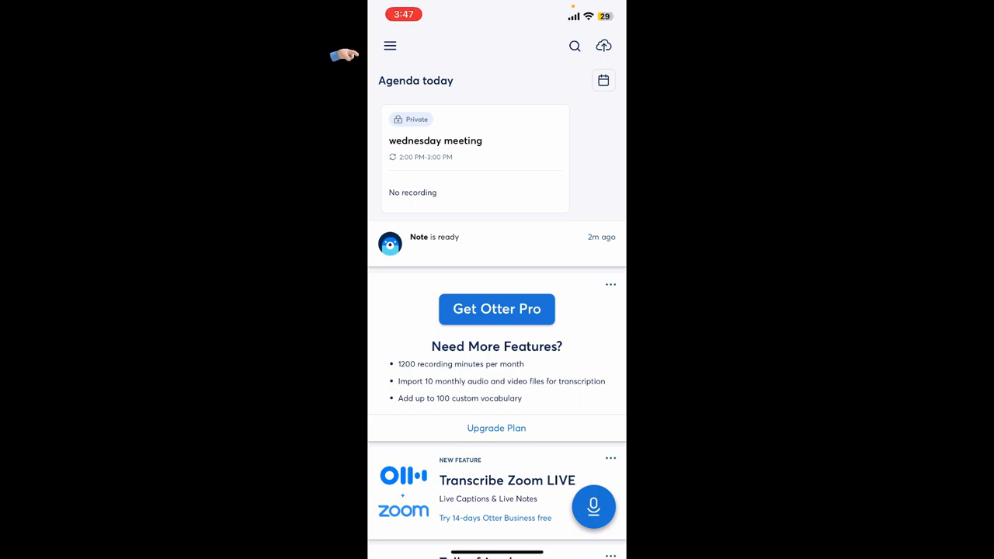
- Go to the My Conversations list via the navigation side panel
left_click(390, 47)
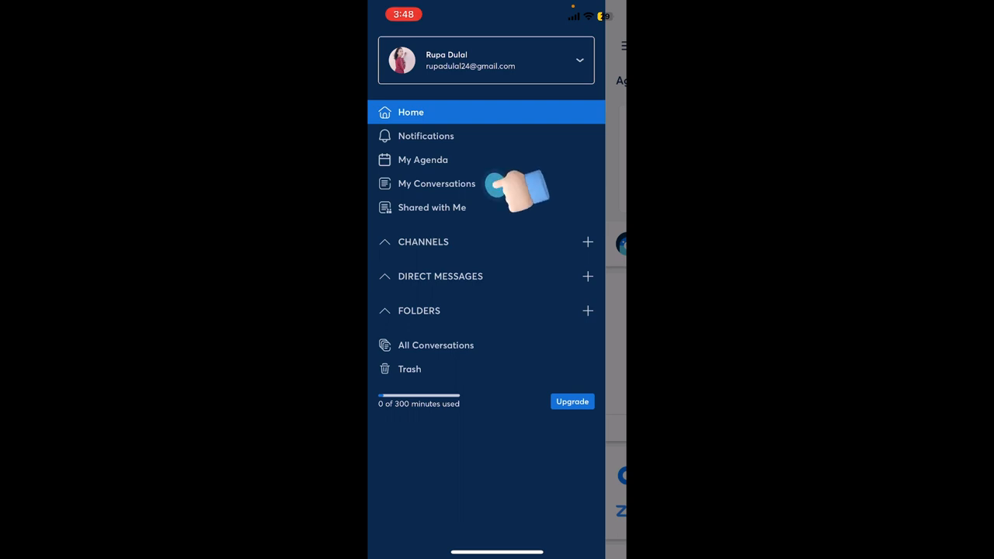
left_click(437, 184)
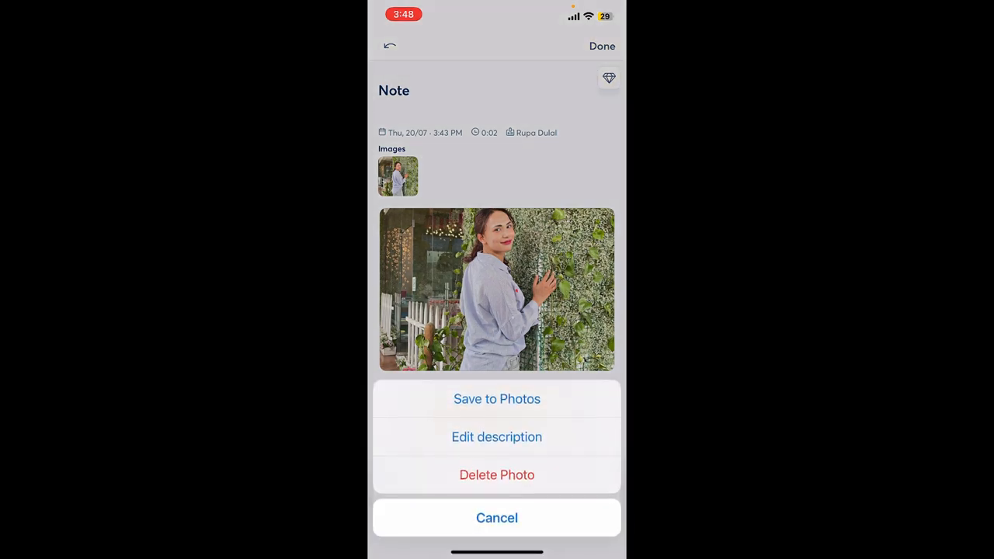
- Cancel the photo options, save the Note with Done, and return to My Conversations
left_click(497, 437)
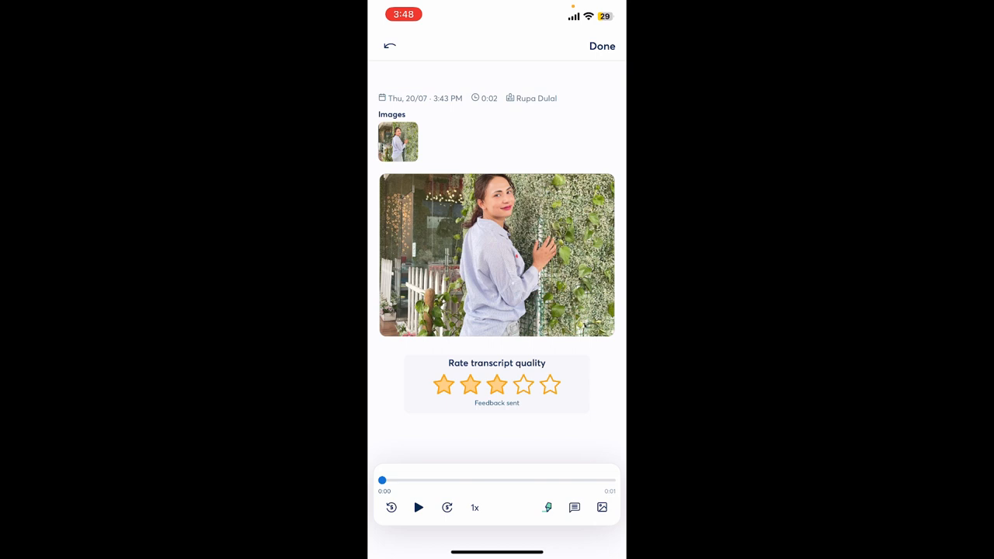
left_click(498, 385)
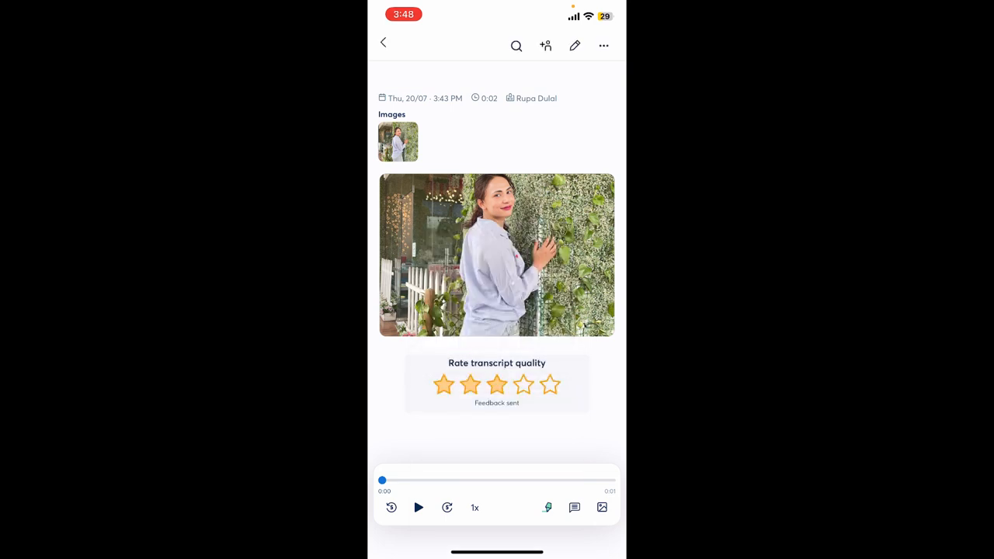
left_click(382, 43)
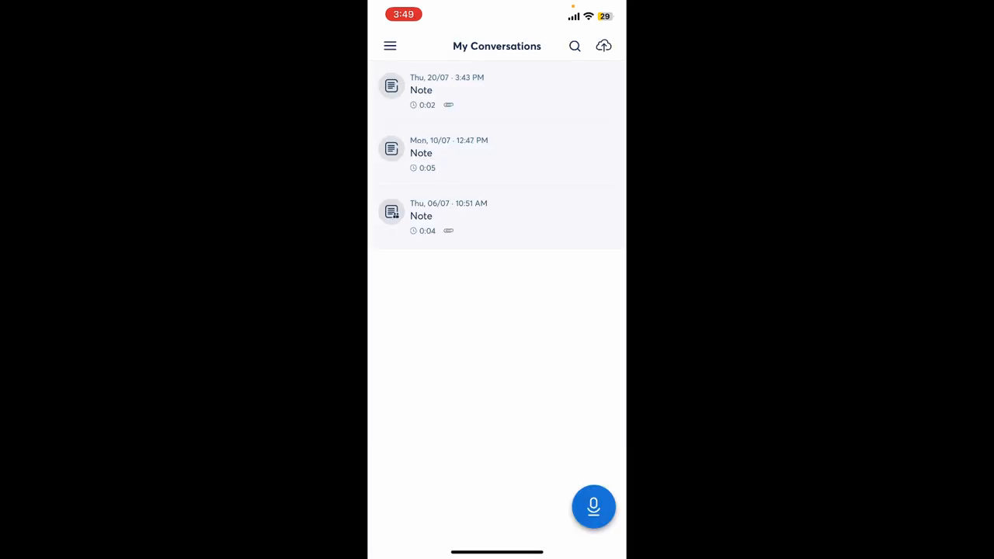